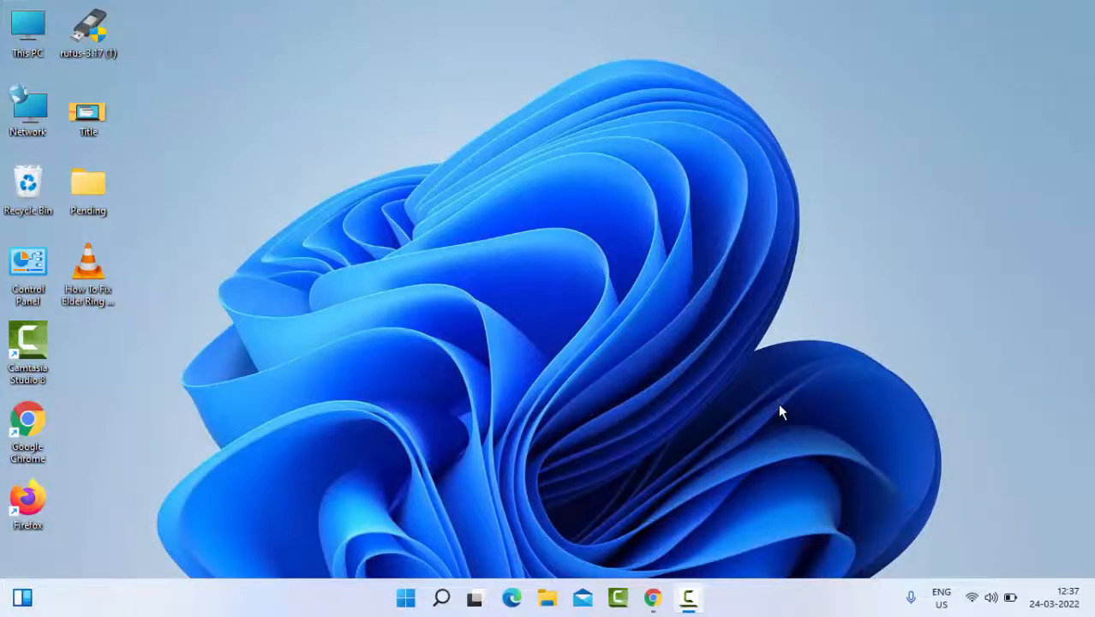
pyautogui.moveTo(635, 449)
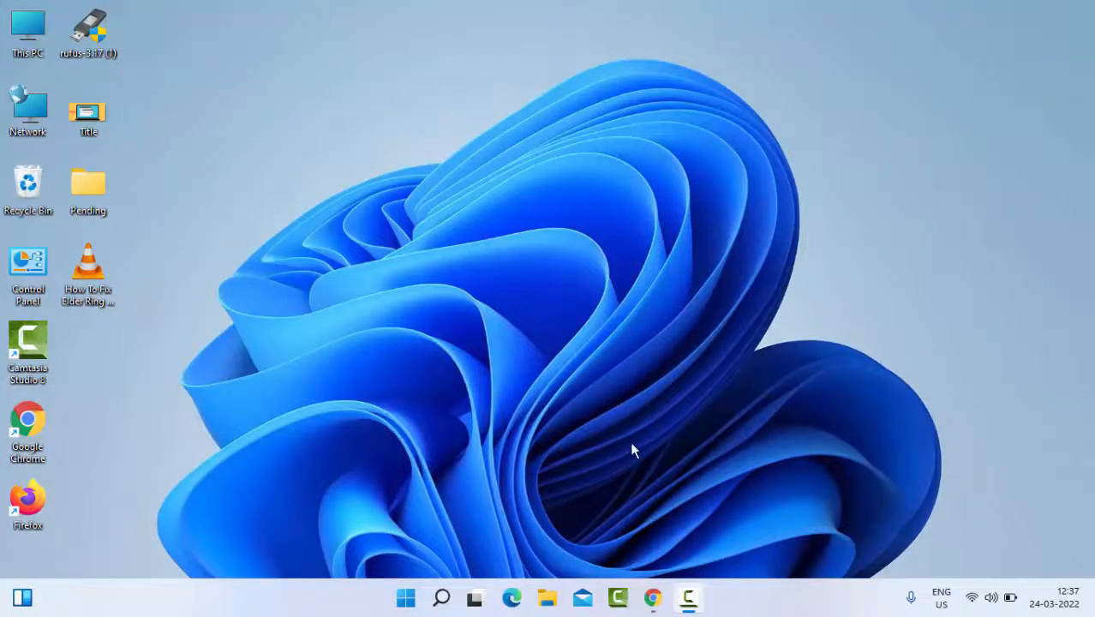
pyautogui.moveTo(621, 463)
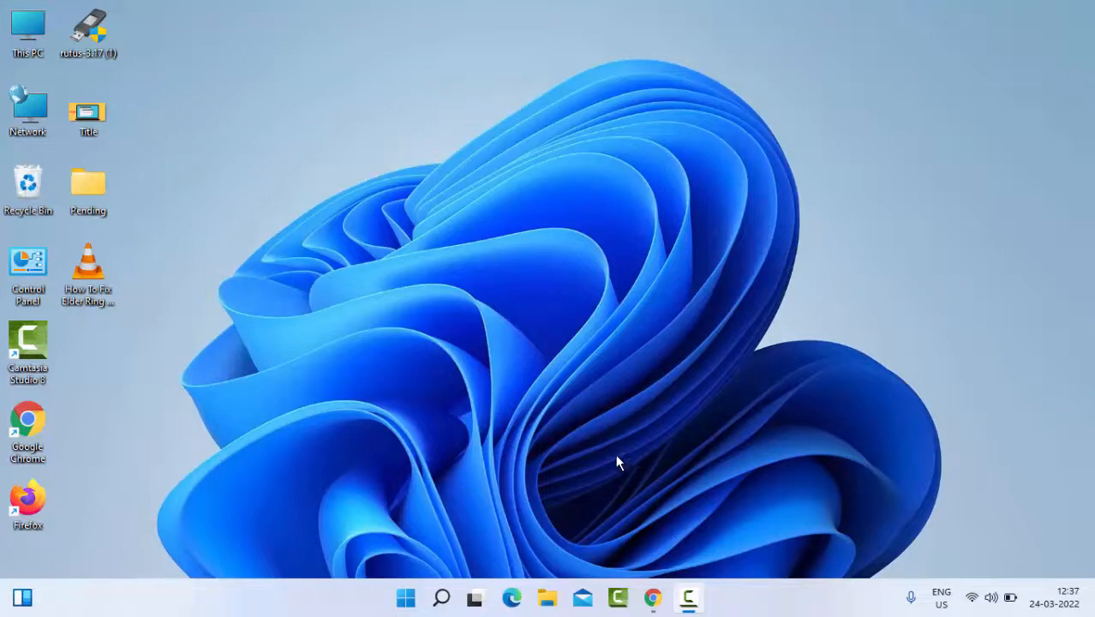
pyautogui.moveTo(626, 456)
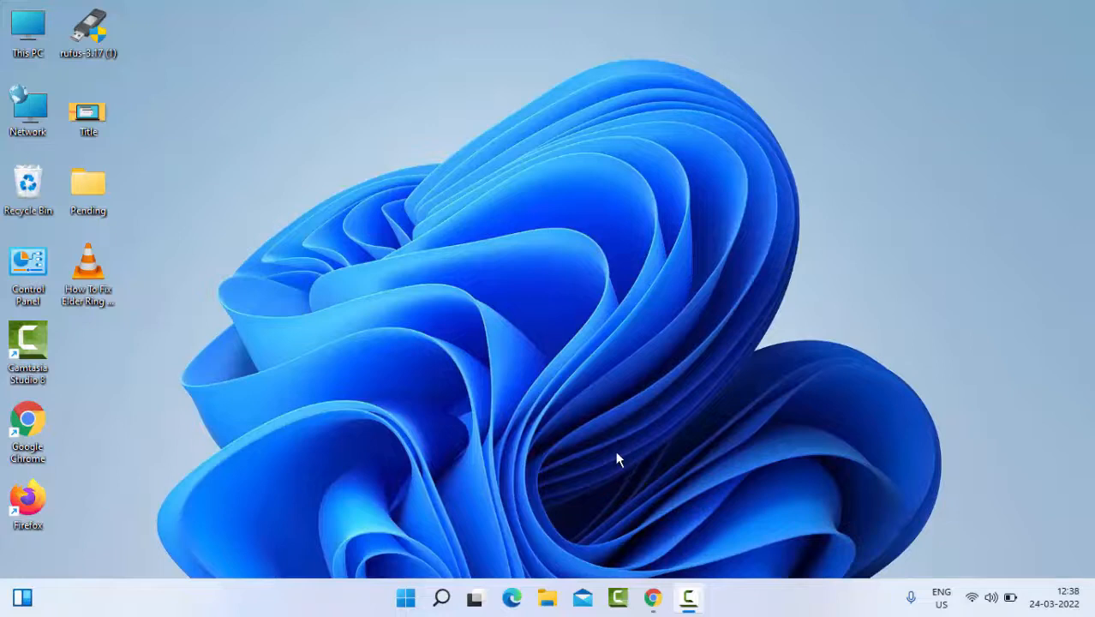
pyautogui.moveTo(655, 565)
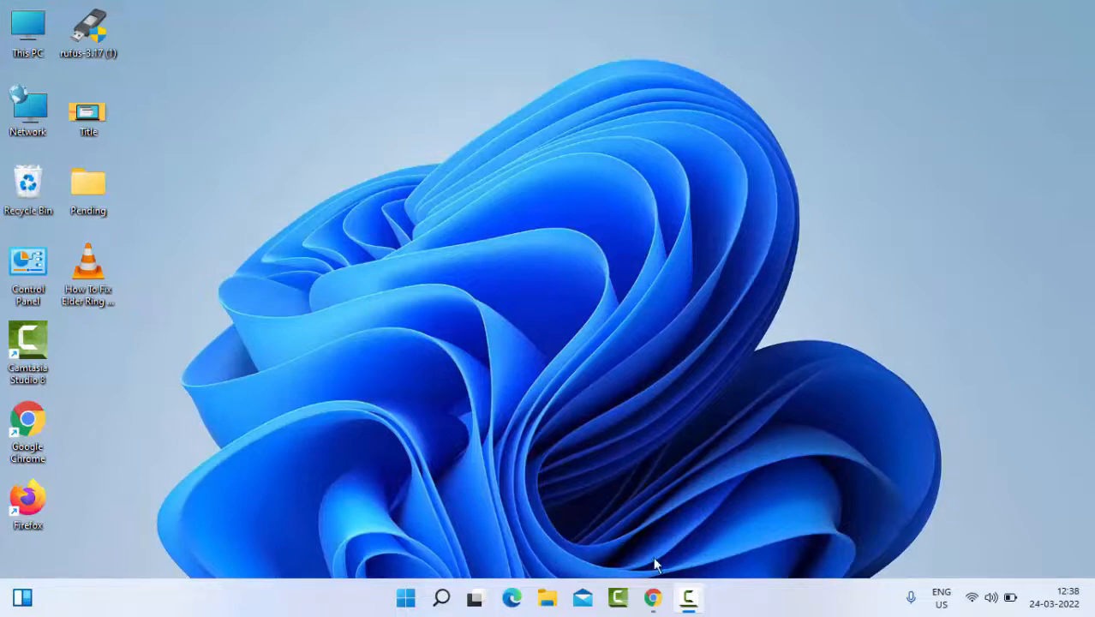
# - Clear basic browsing data for All time with history, cookies and cached files included
pyautogui.click(653, 596)
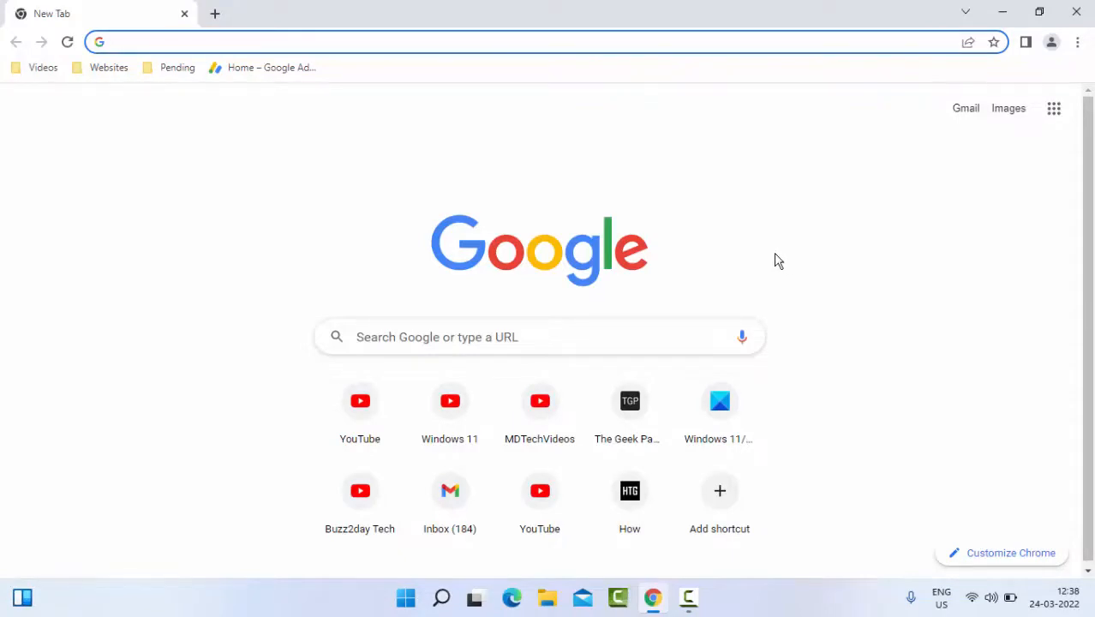
pyautogui.moveTo(763, 260)
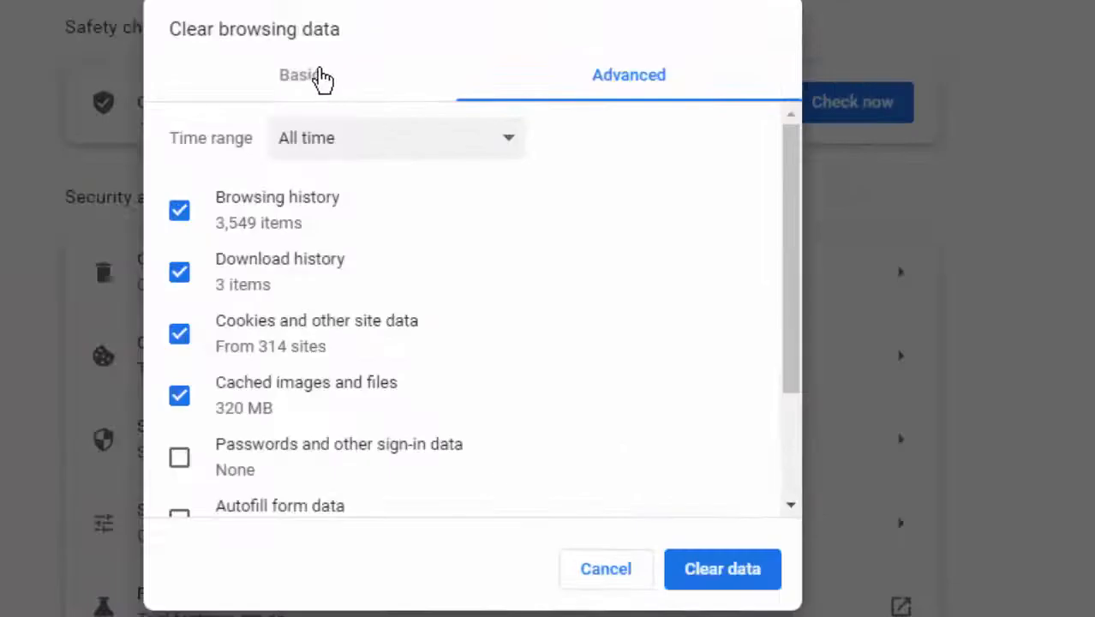
pyautogui.click(298, 75)
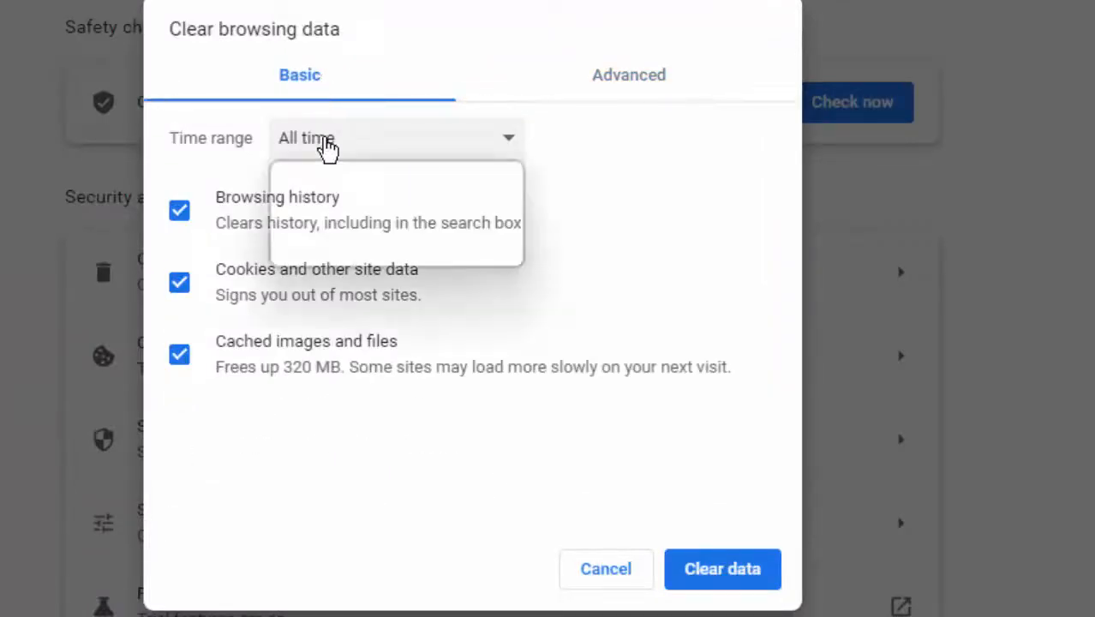
pyautogui.click(179, 209)
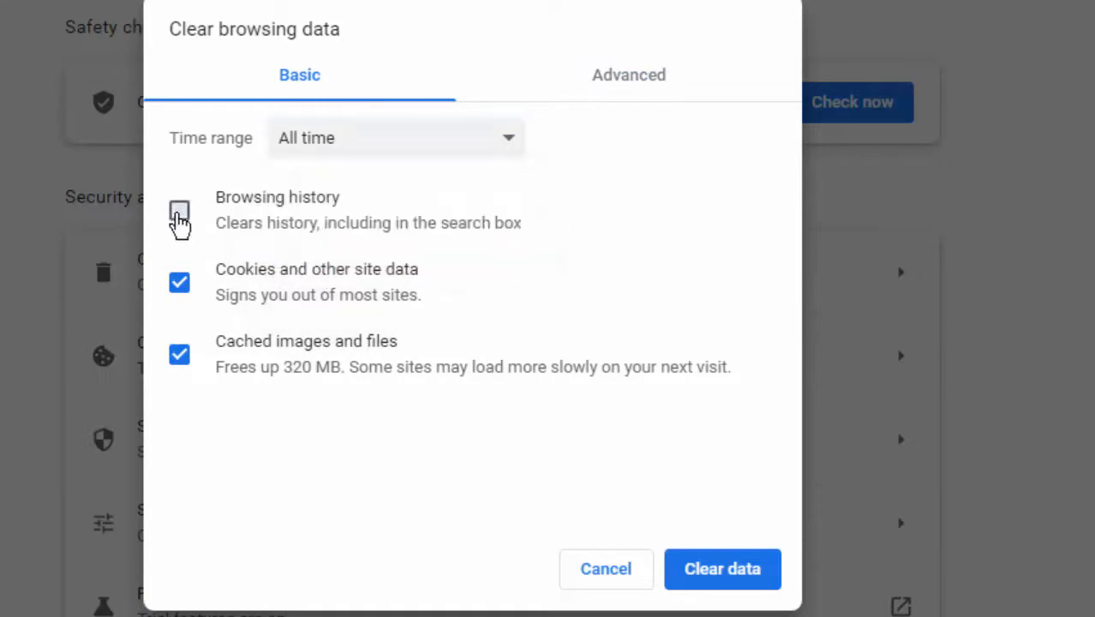
pyautogui.click(179, 209)
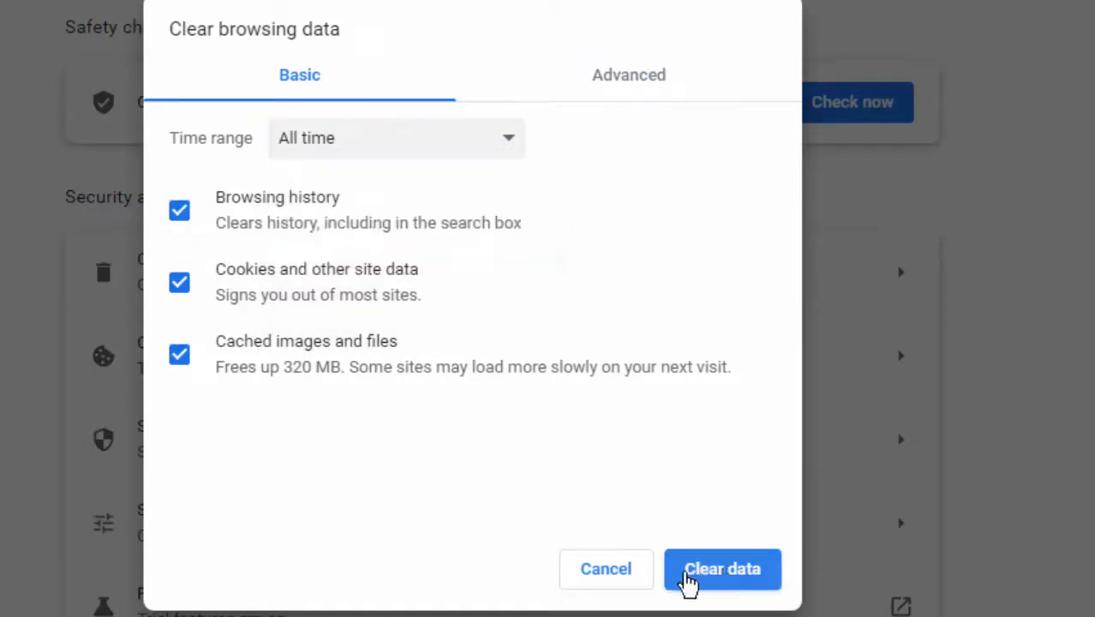
pyautogui.click(722, 569)
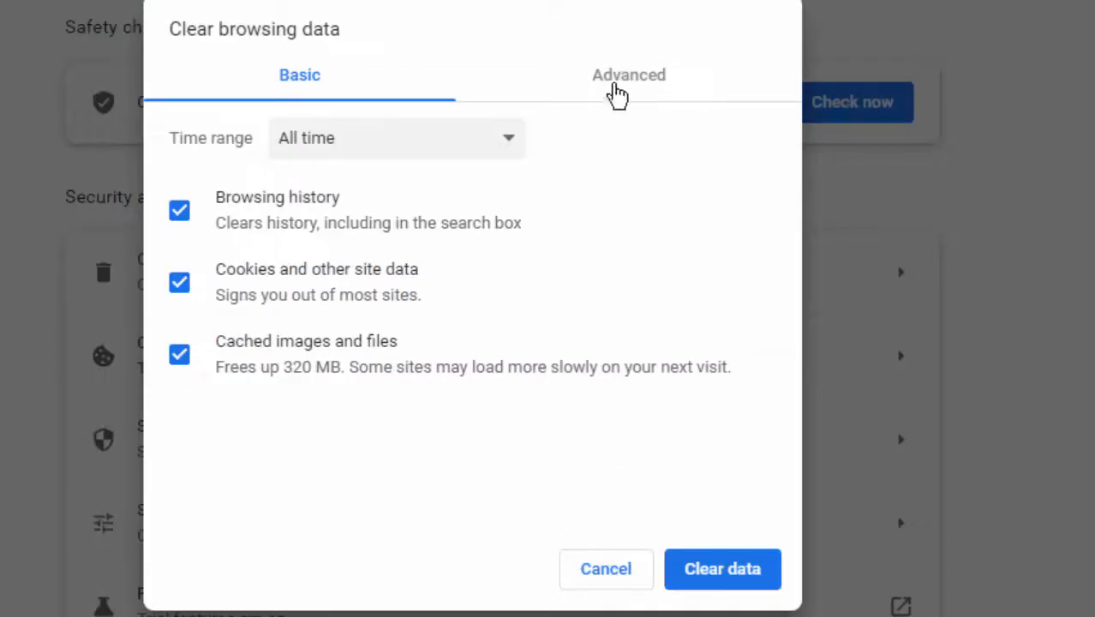
# - Clear advanced browsing data for All time including passwords and hosted app data
pyautogui.click(627, 75)
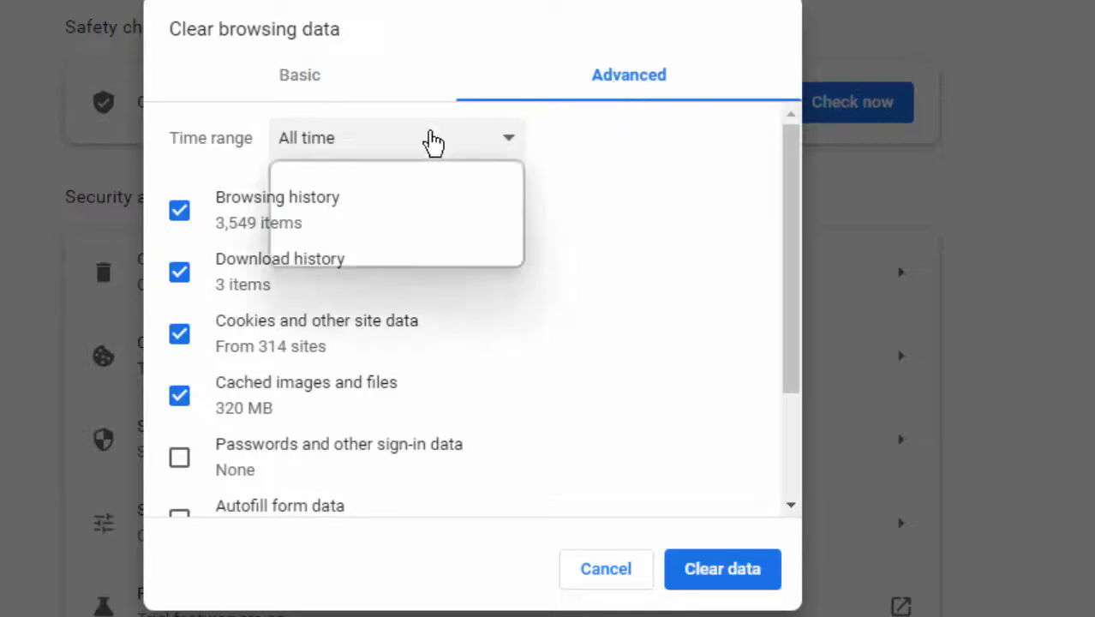
pyautogui.click(178, 456)
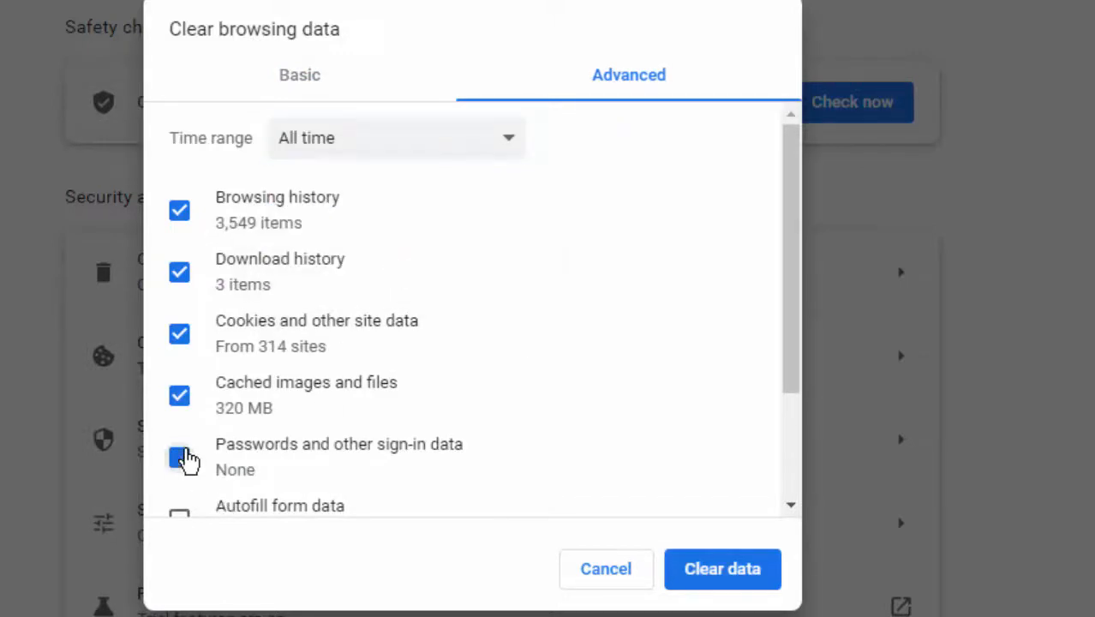
pyautogui.scroll(-3)
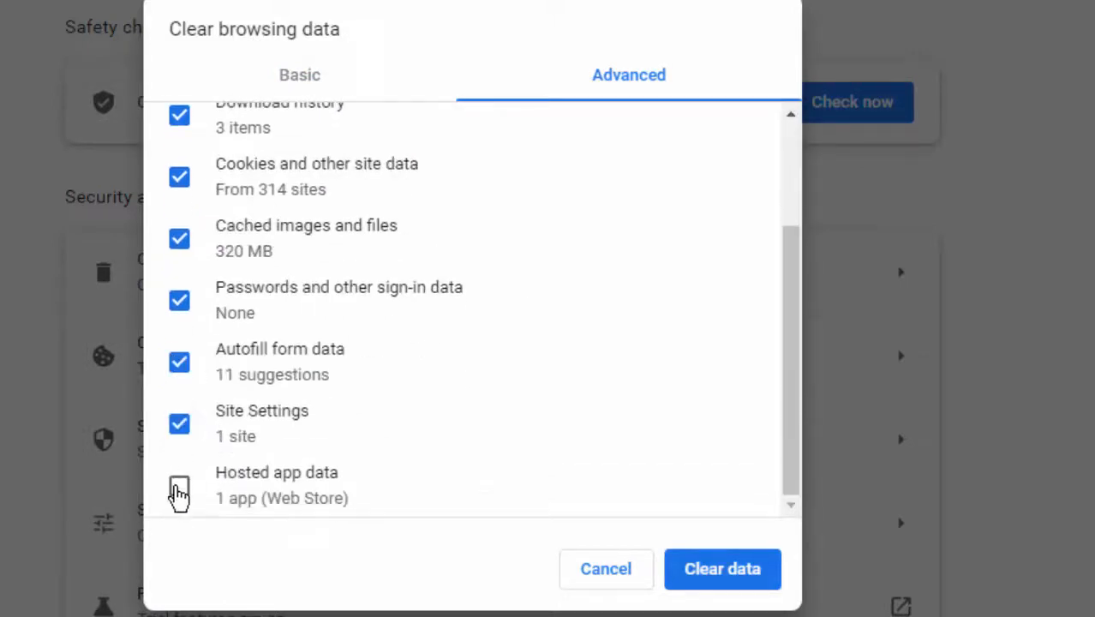
pyautogui.click(178, 485)
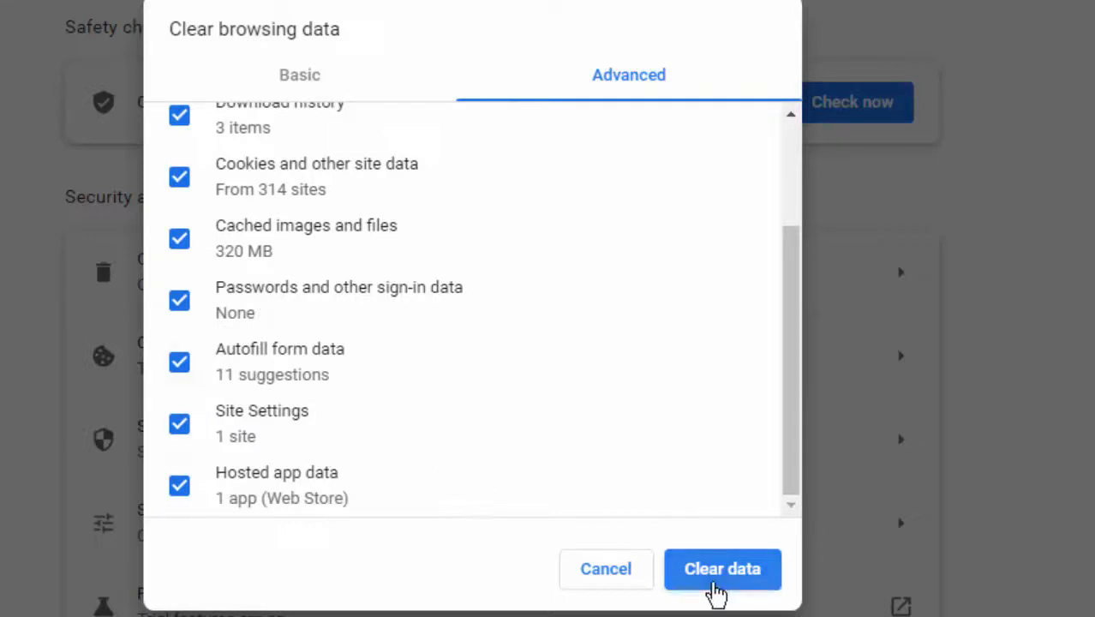
pyautogui.click(722, 569)
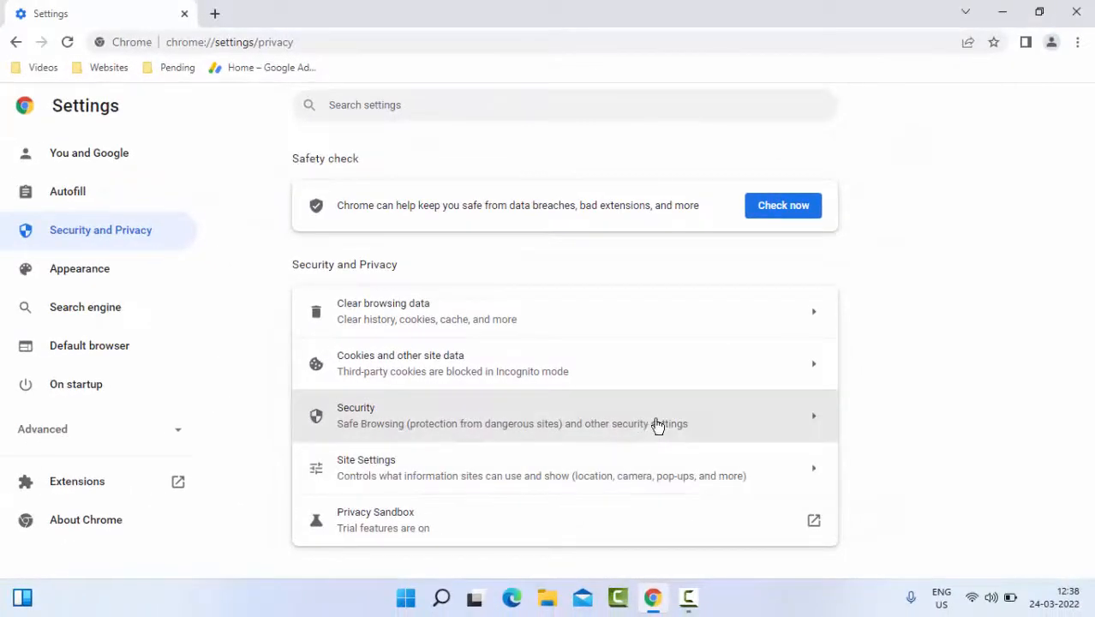
# - Reach Chrome Settings from the browser menu on a new tab
pyautogui.click(240, 14)
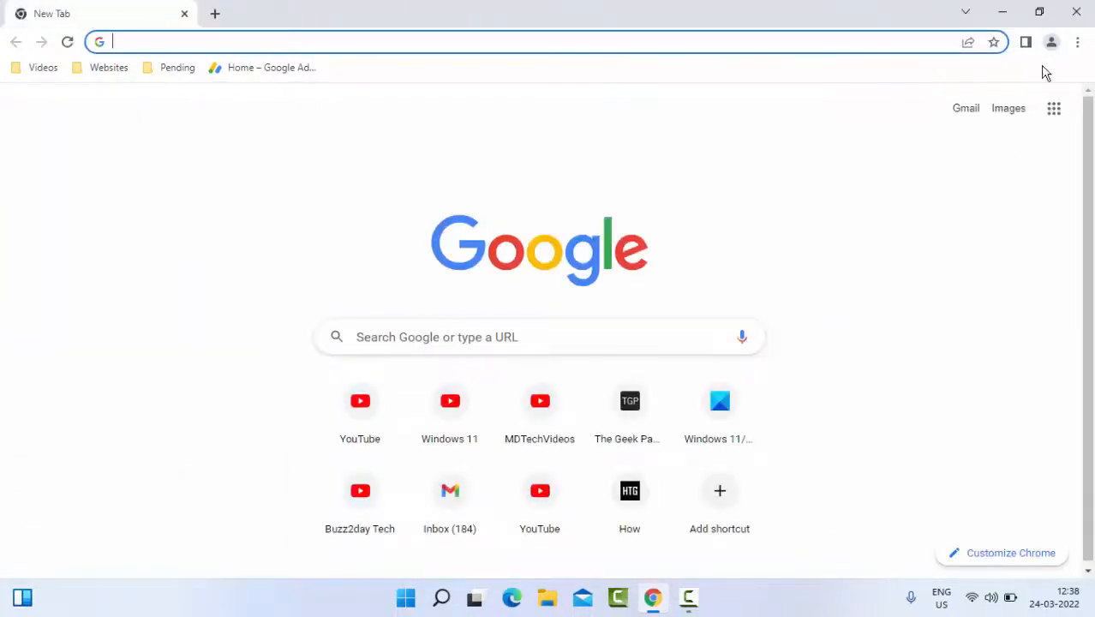
pyautogui.moveTo(1001, 312)
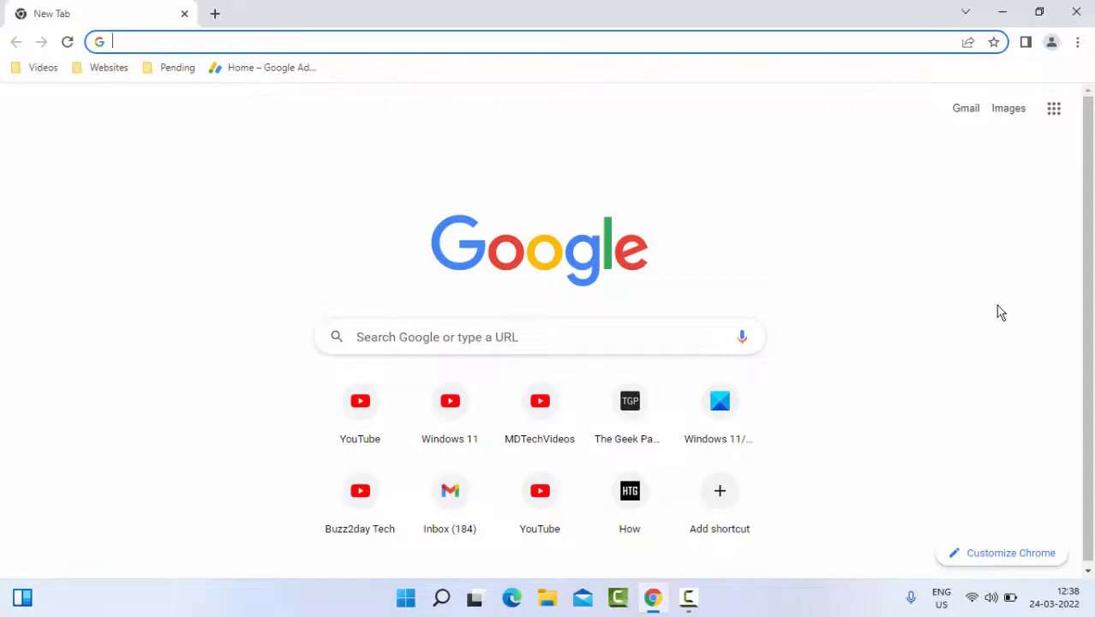
pyautogui.moveTo(1078, 41)
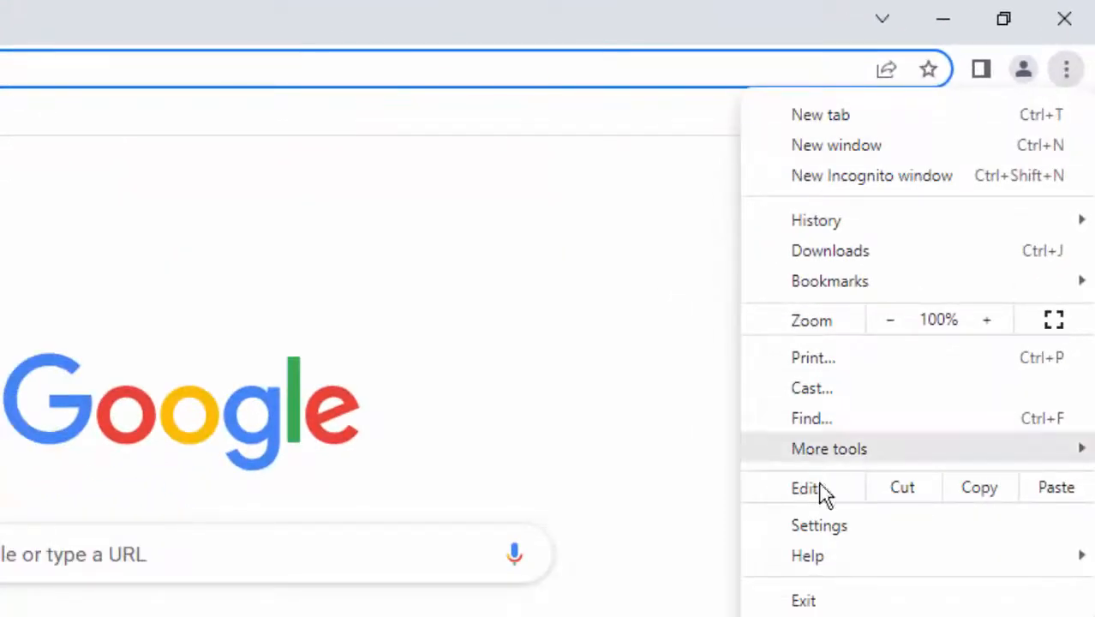
pyautogui.moveTo(816, 535)
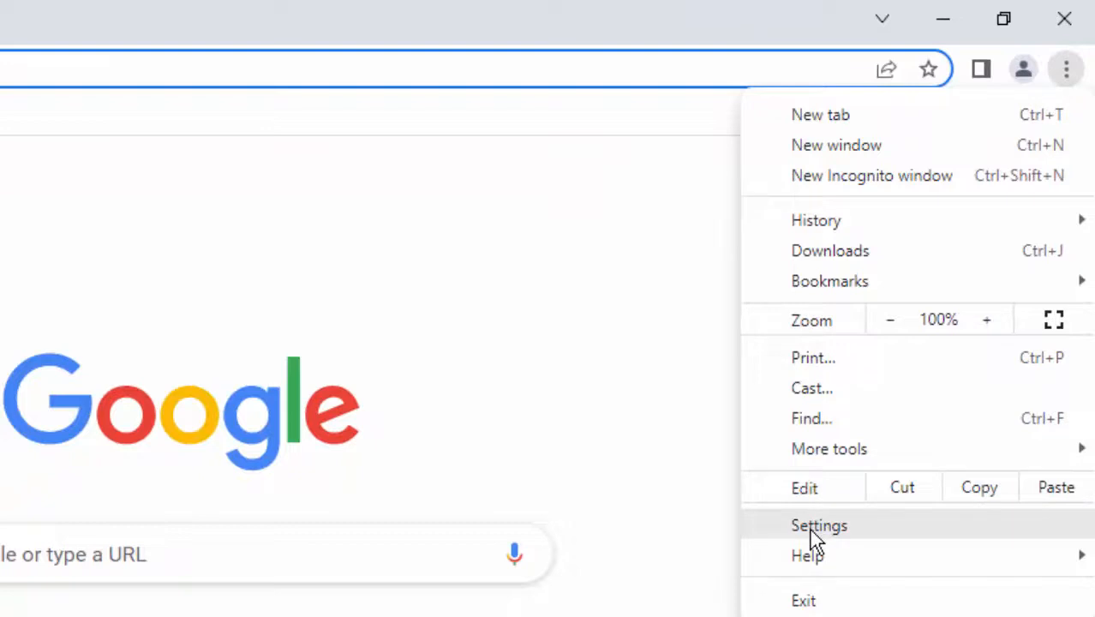
pyautogui.click(820, 525)
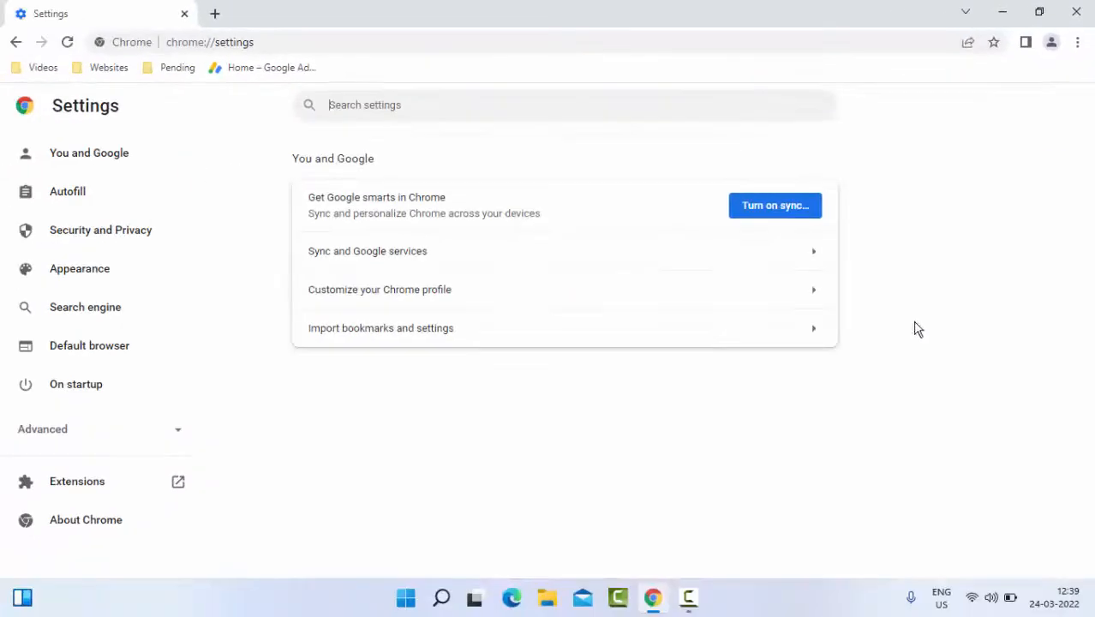
pyautogui.moveTo(190, 444)
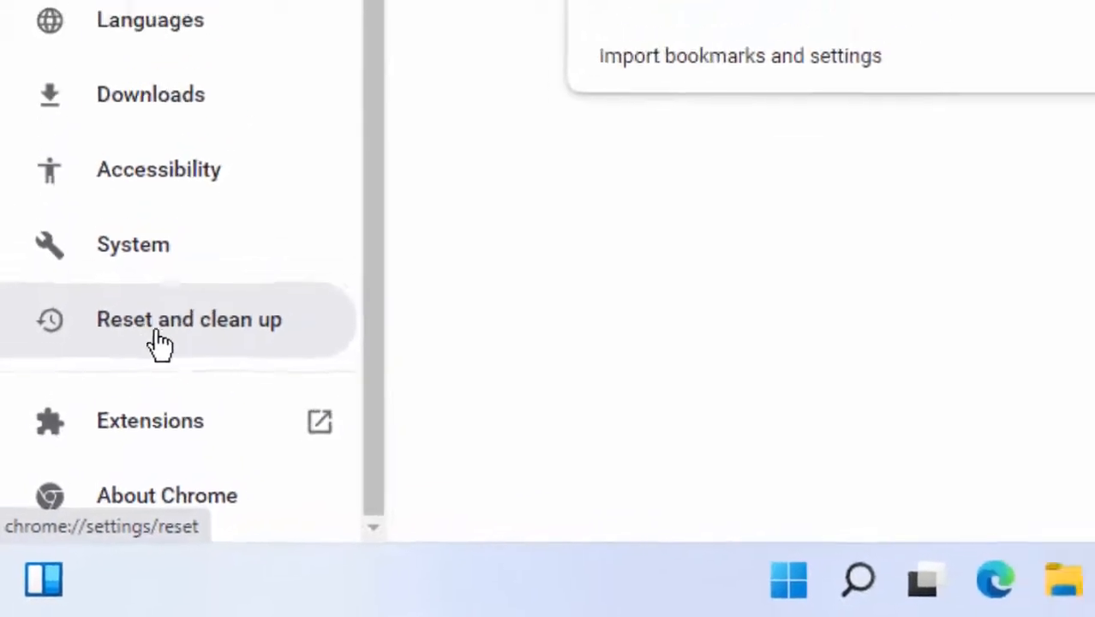
# - Cancel the Reset settings prompt in Reset and clean up, then close Chrome
pyautogui.click(188, 319)
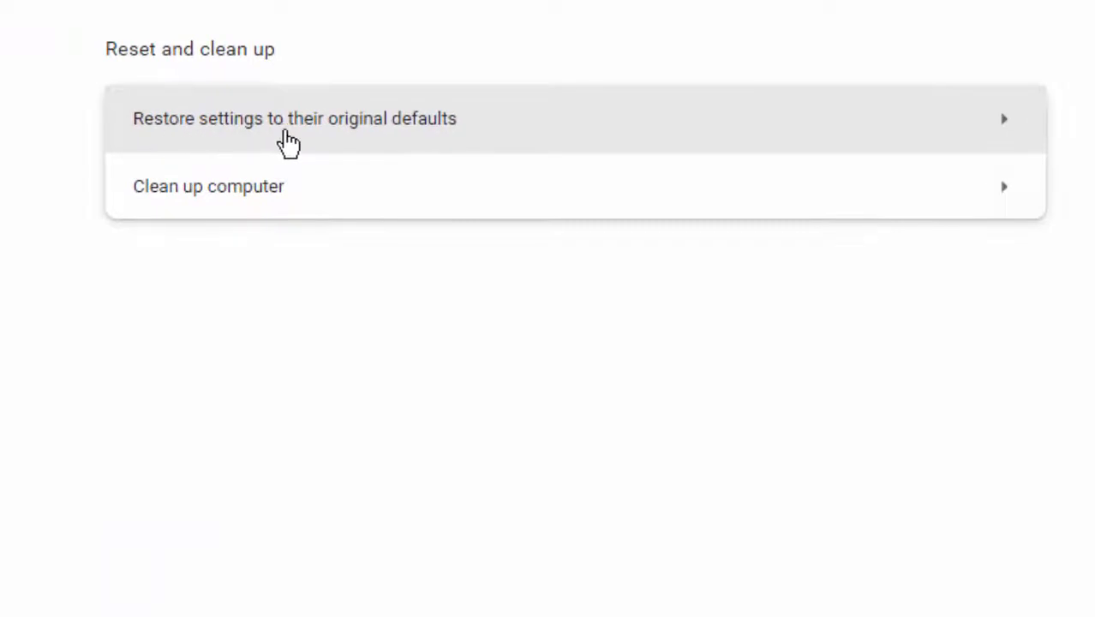
pyautogui.moveTo(401, 141)
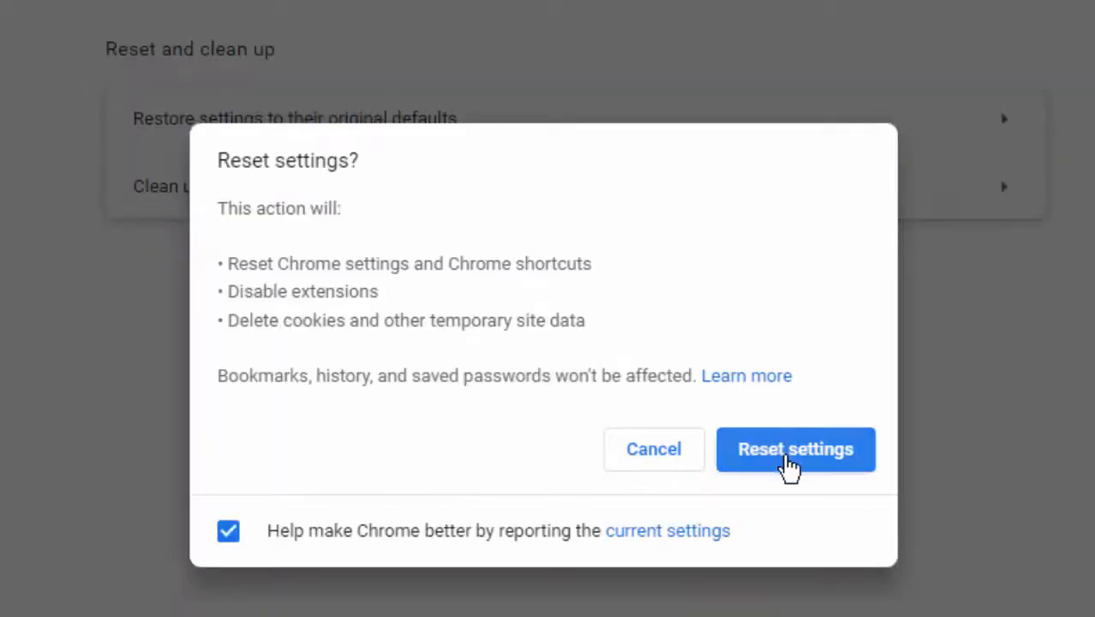
pyautogui.moveTo(655, 449)
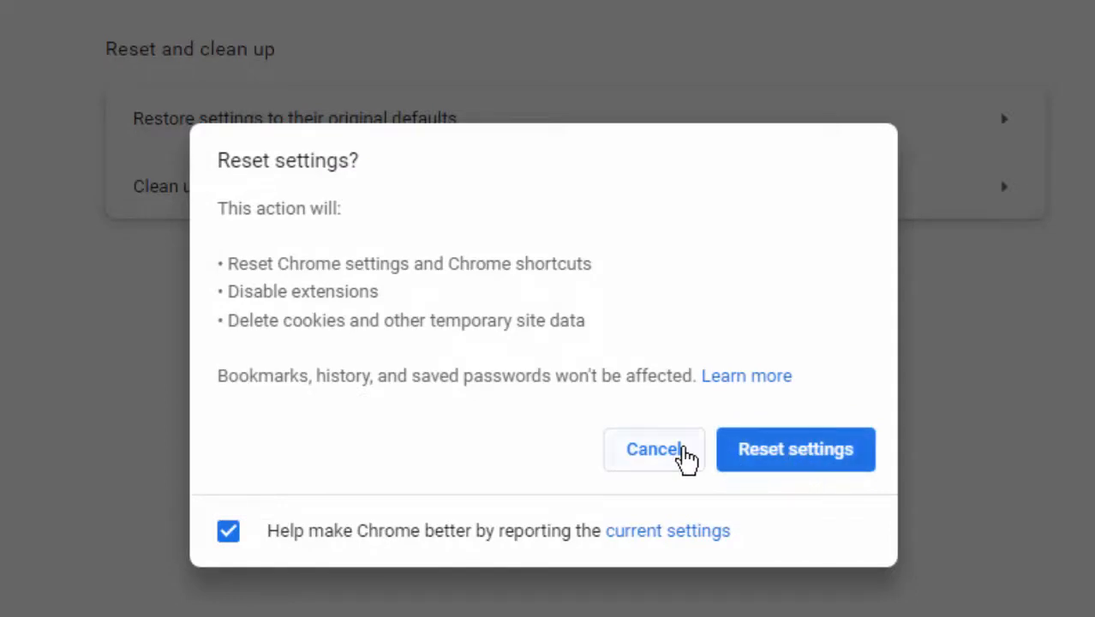
pyautogui.click(655, 449)
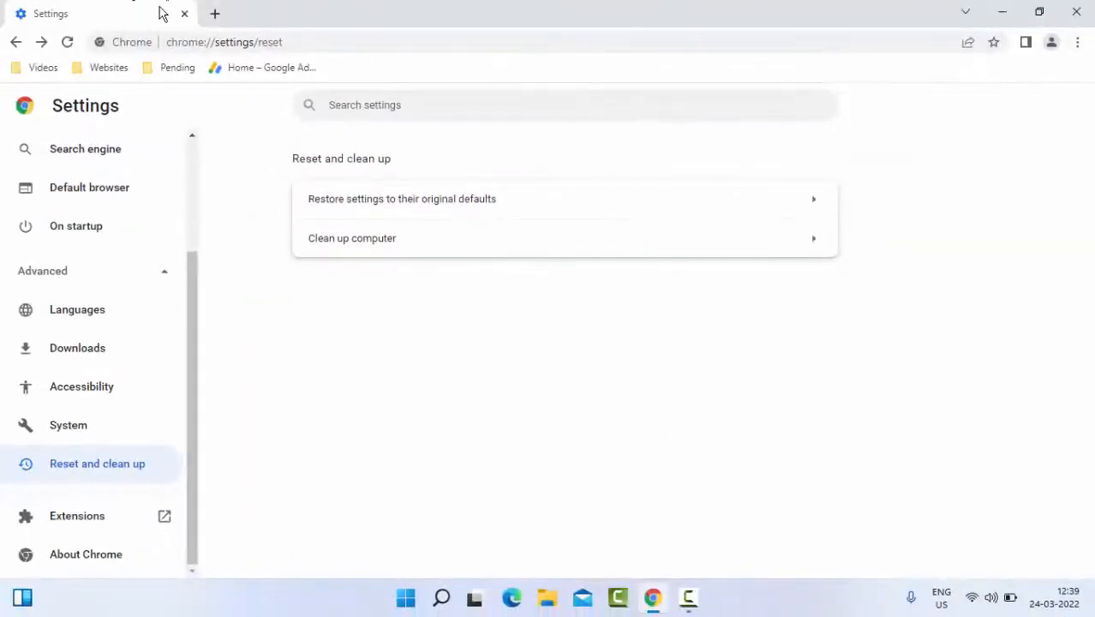
pyautogui.click(216, 14)
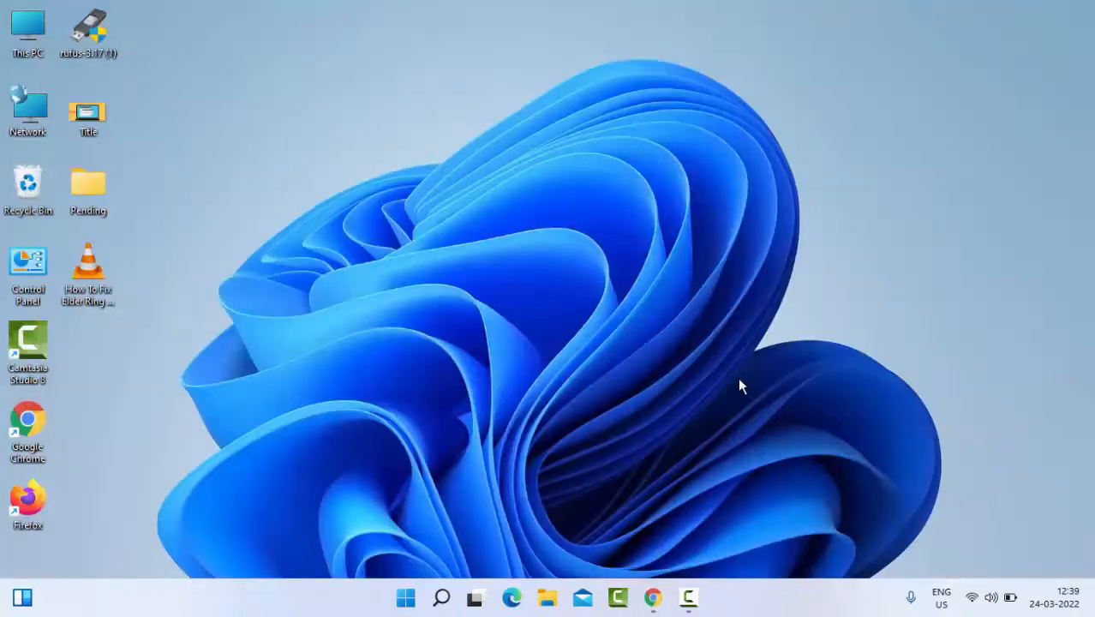
pyautogui.moveTo(711, 387)
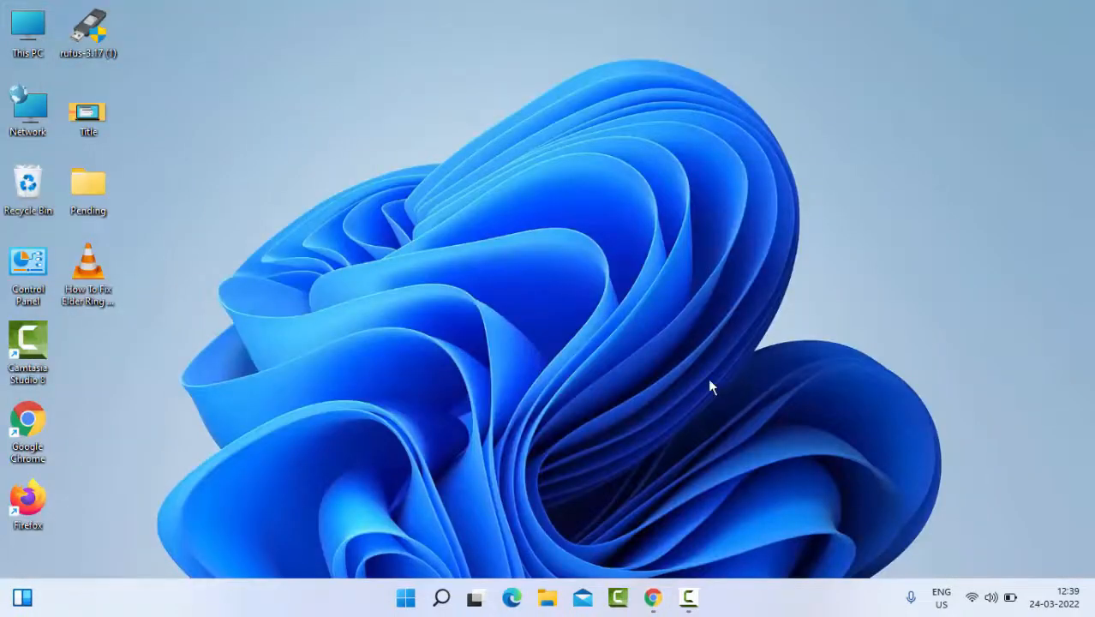
# - Search Start for 'command' and bring up Command Prompt's Run as administrator option
pyautogui.click(405, 596)
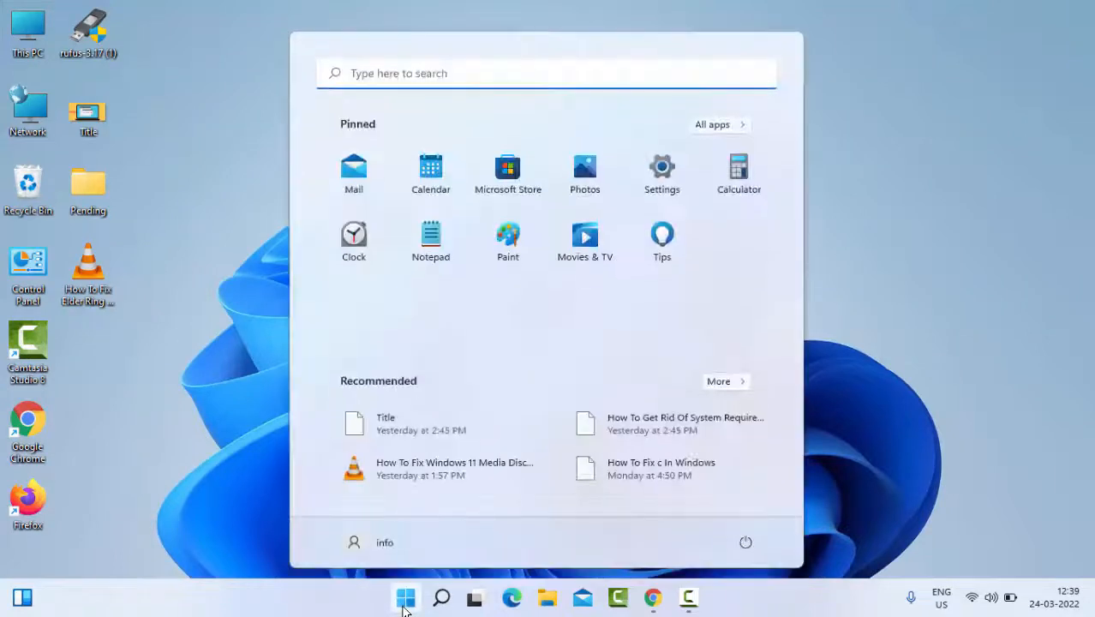
pyautogui.write('c')
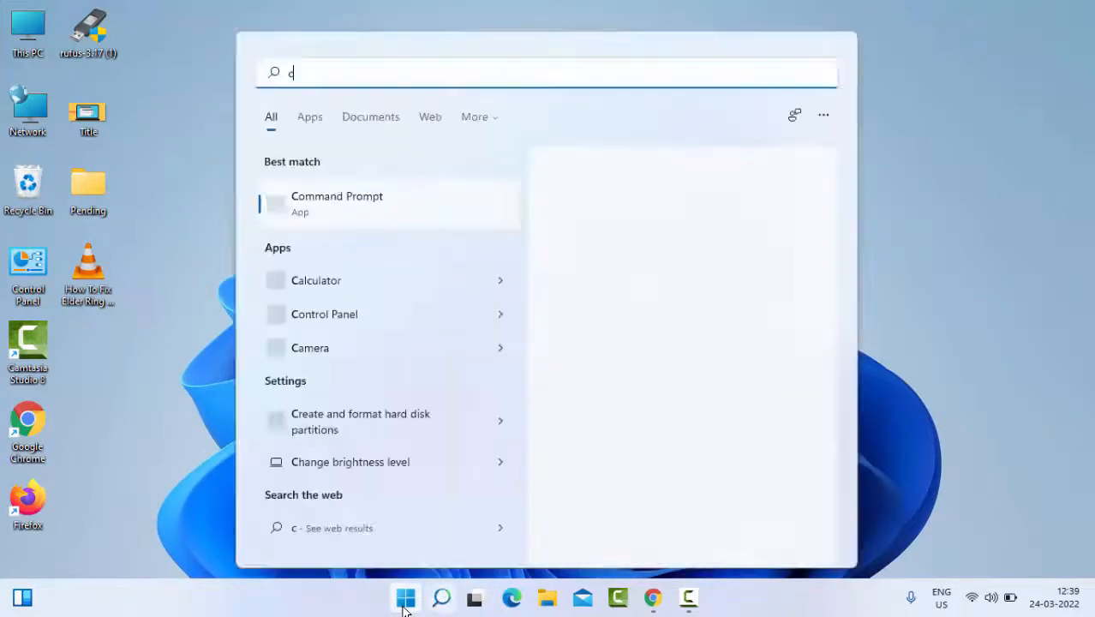
pyautogui.write('ommand prompt')
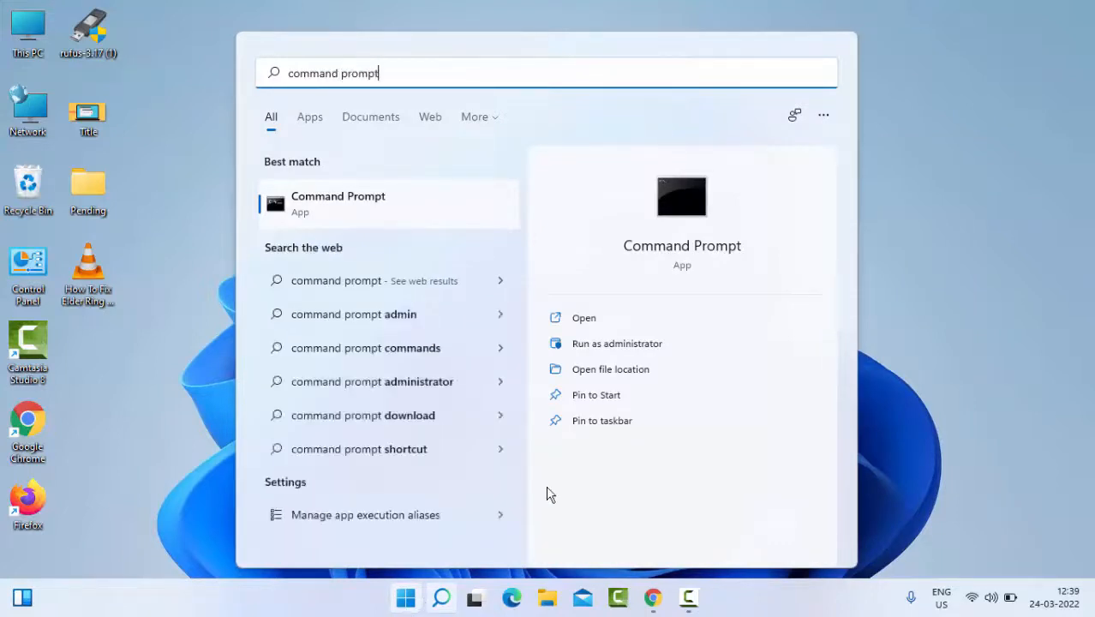
pyautogui.moveTo(381, 217)
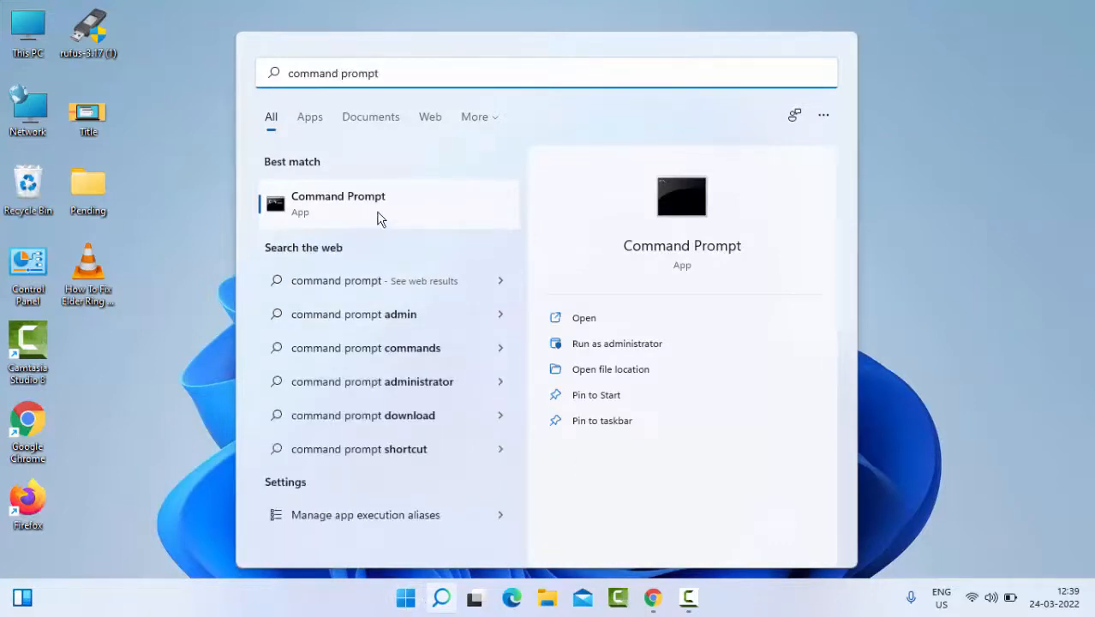
pyautogui.rightClick(360, 204)
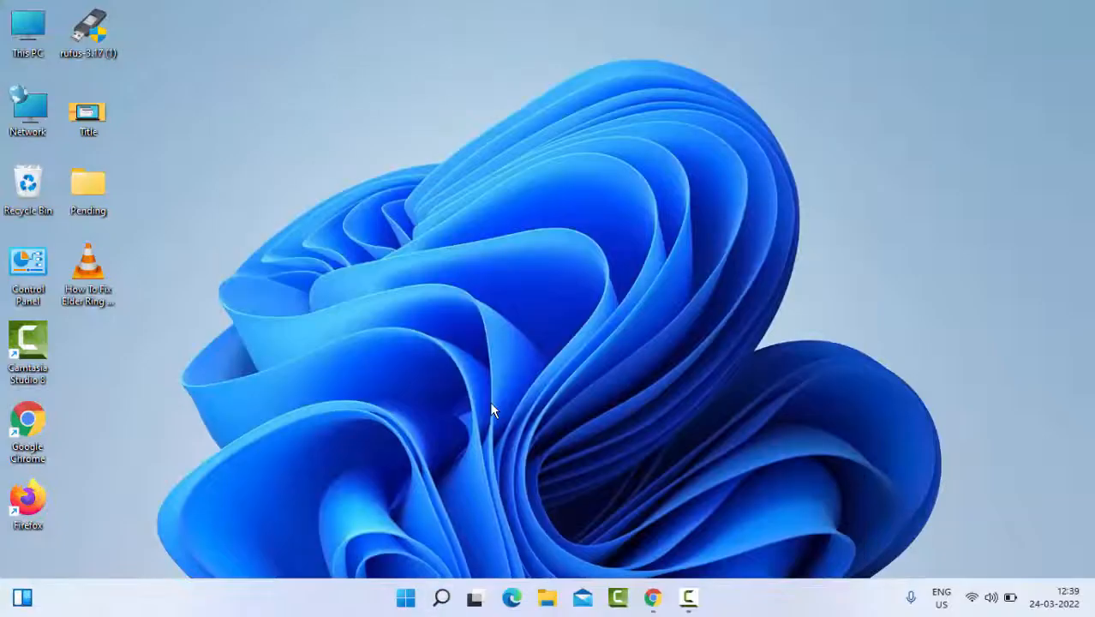
# - Approve UAC and run ipconfig /flushdns to flush the DNS resolver cache
pyautogui.click(706, 596)
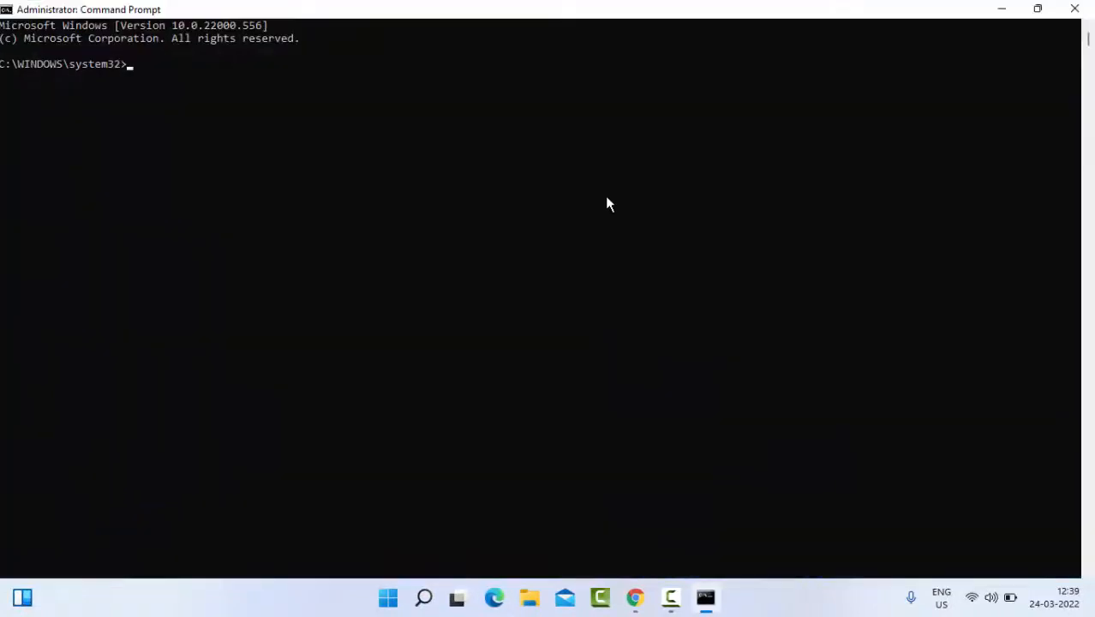
pyautogui.moveTo(375, 267)
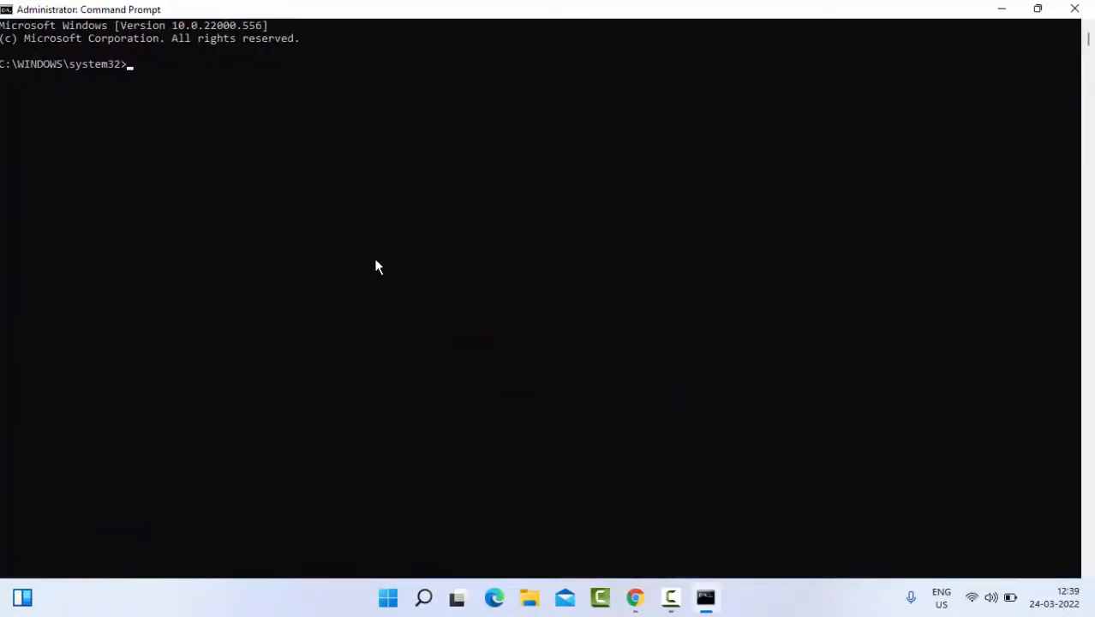
pyautogui.write('ipcon')
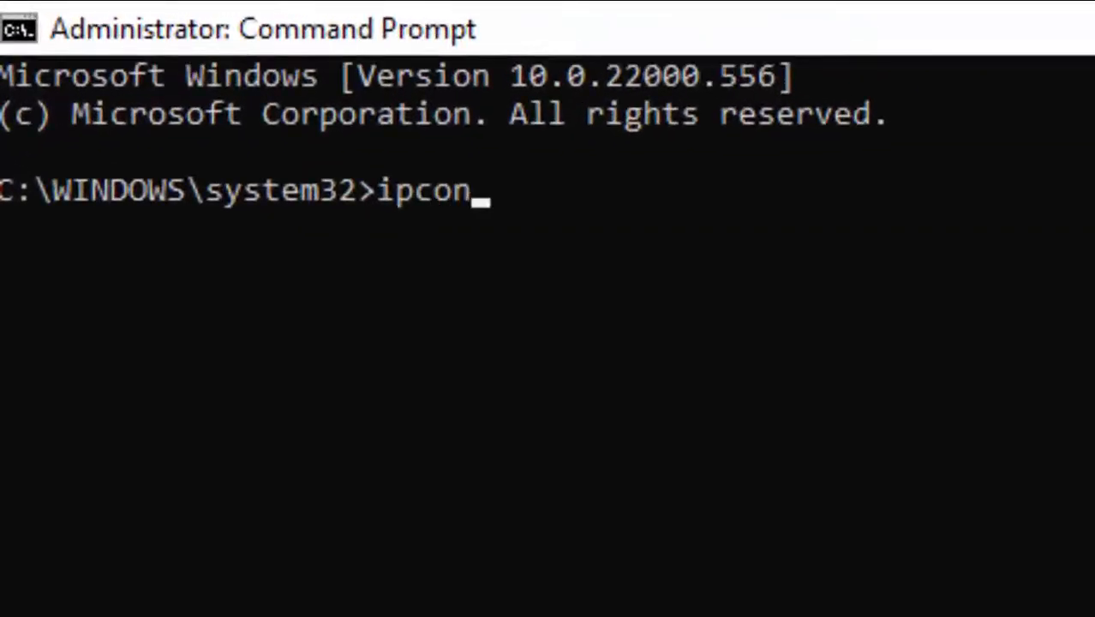
pyautogui.write('fig /flu')
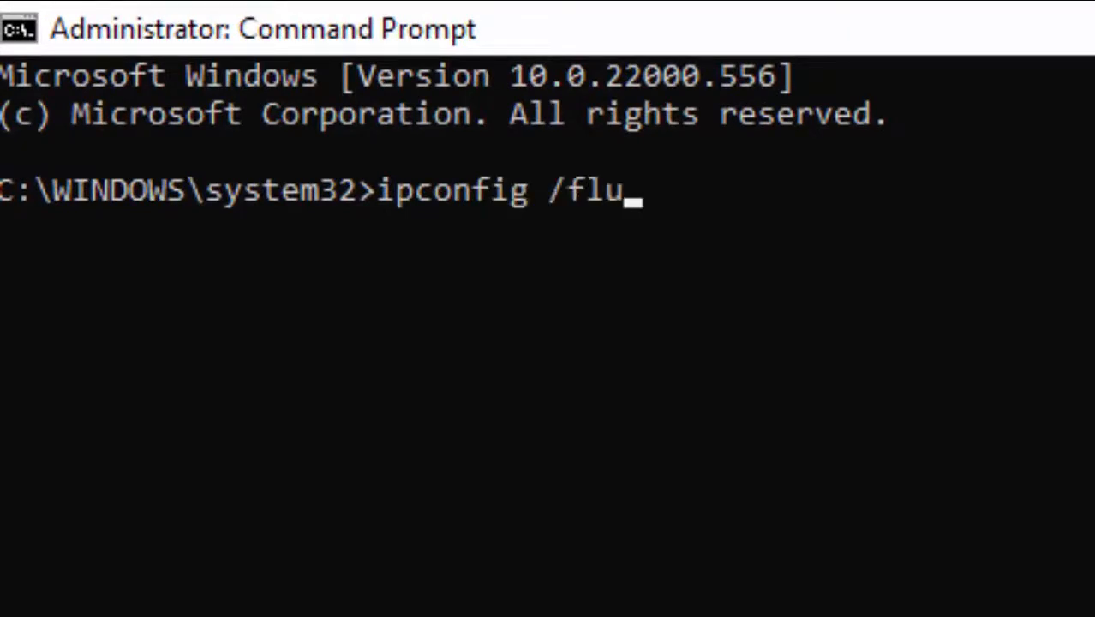
pyautogui.write('shdns')
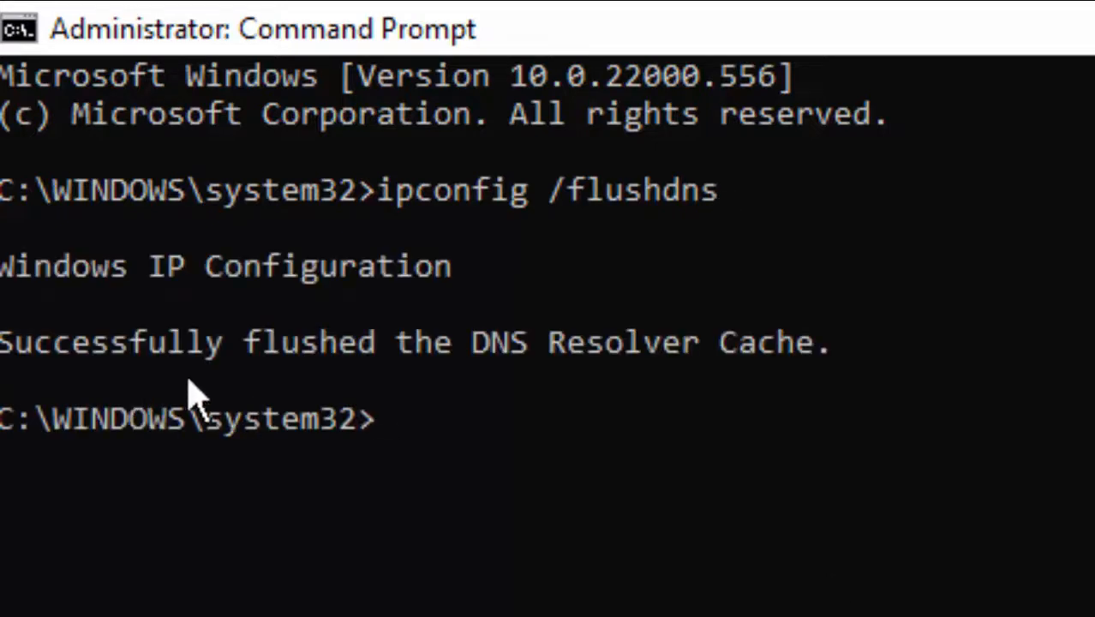
pyautogui.moveTo(761, 403)
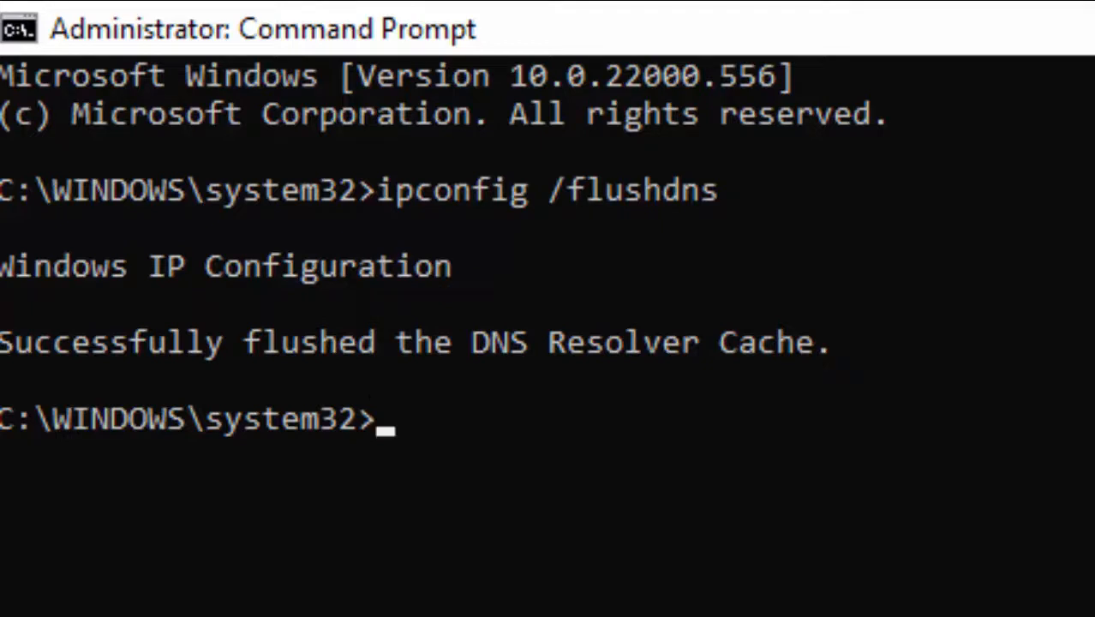
# - Run netsh winsock reset to reset the Winsock Catalog
pyautogui.write('netsh')
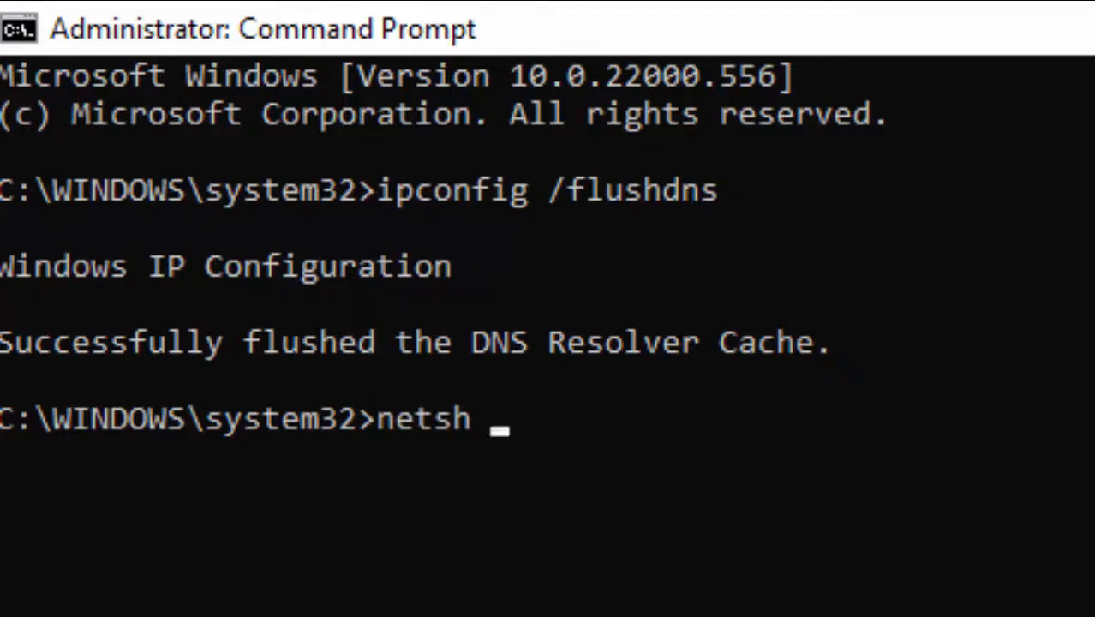
pyautogui.write('winsock')
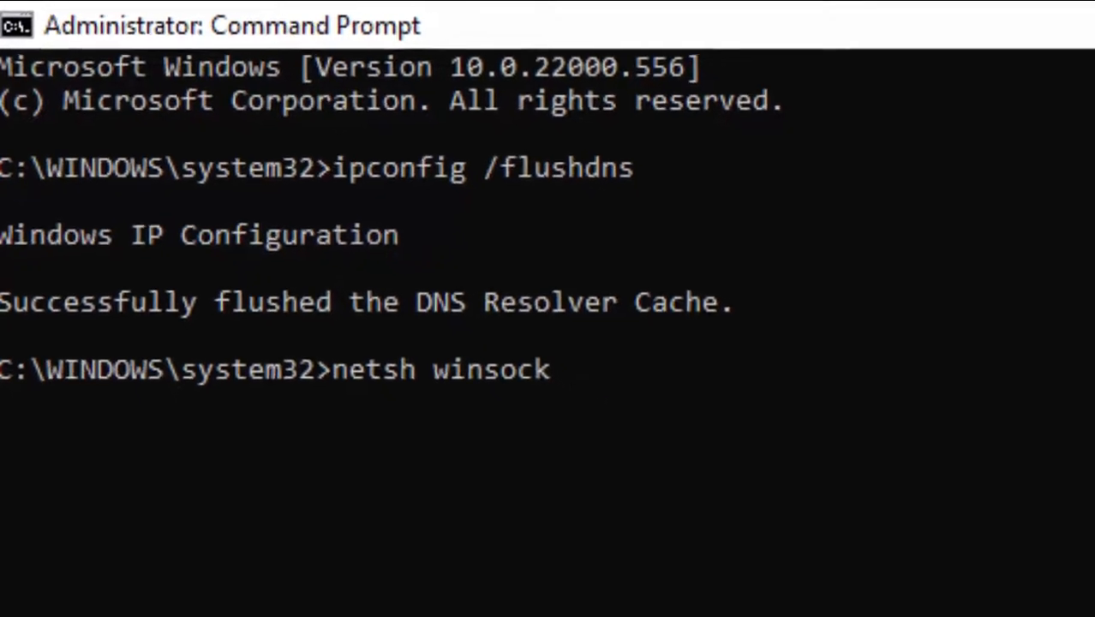
pyautogui.write('reset')
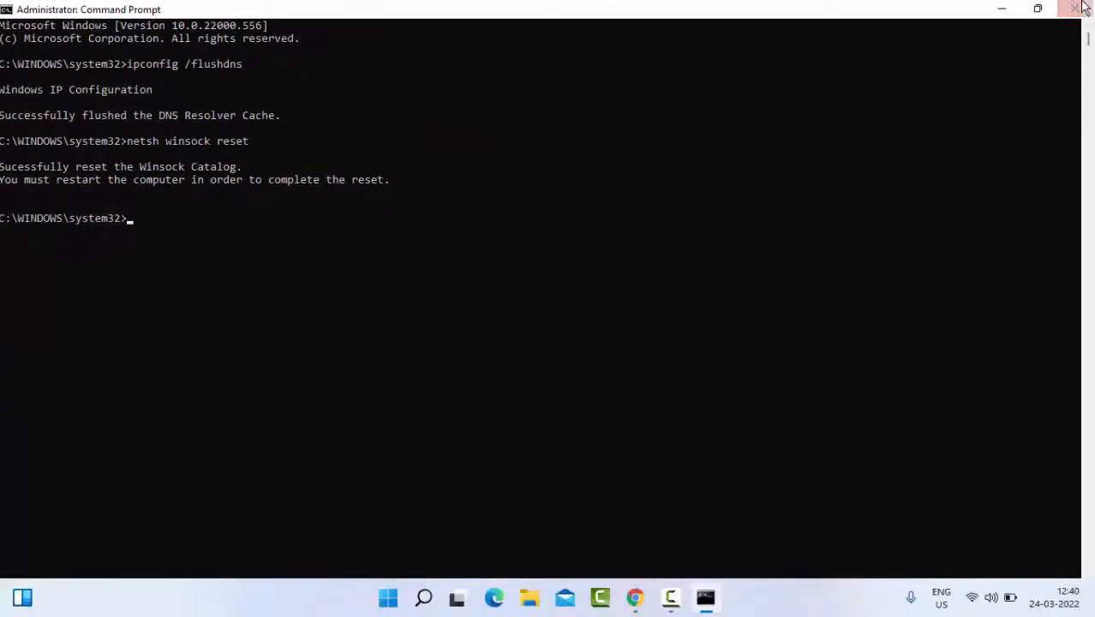
# - Close the Command Prompt window before prompting a restart
pyautogui.click(1075, 8)
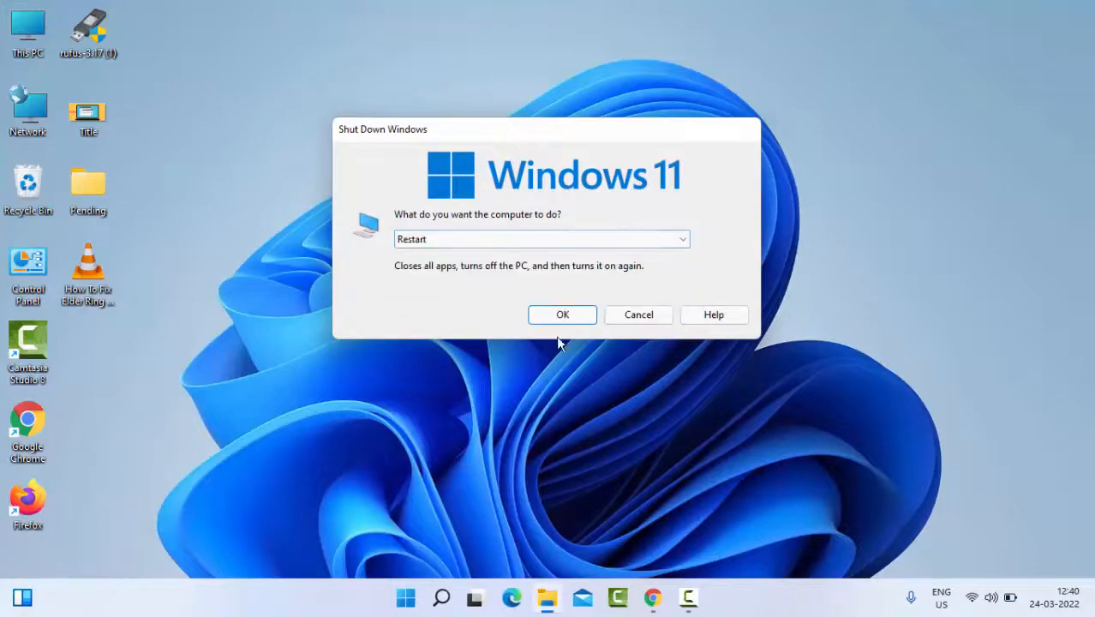
pyautogui.moveTo(579, 398)
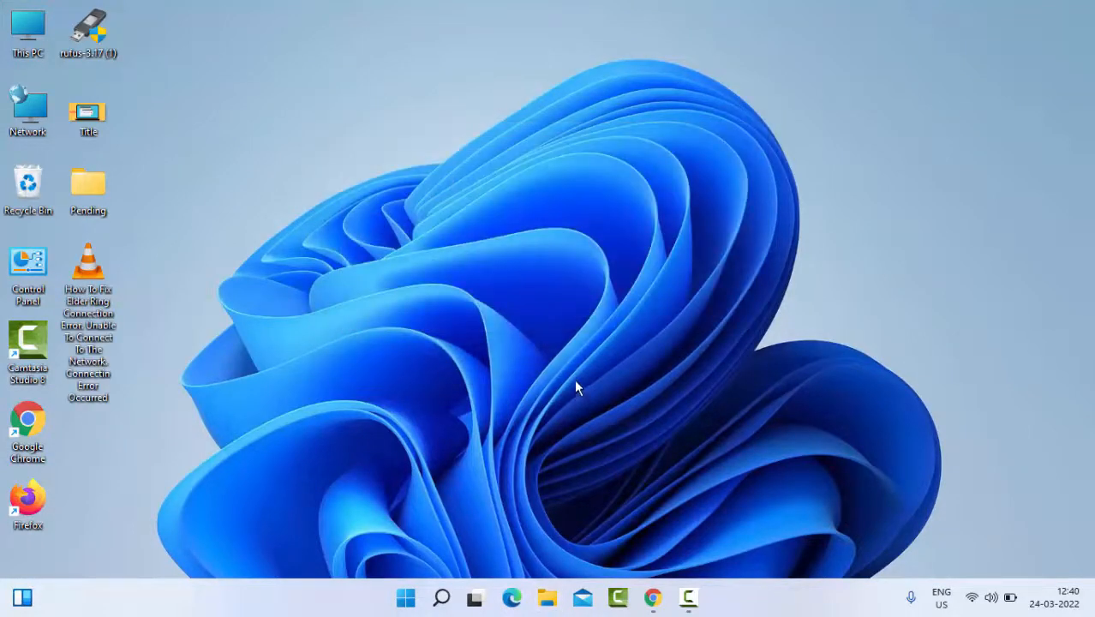
pyautogui.moveTo(615, 391)
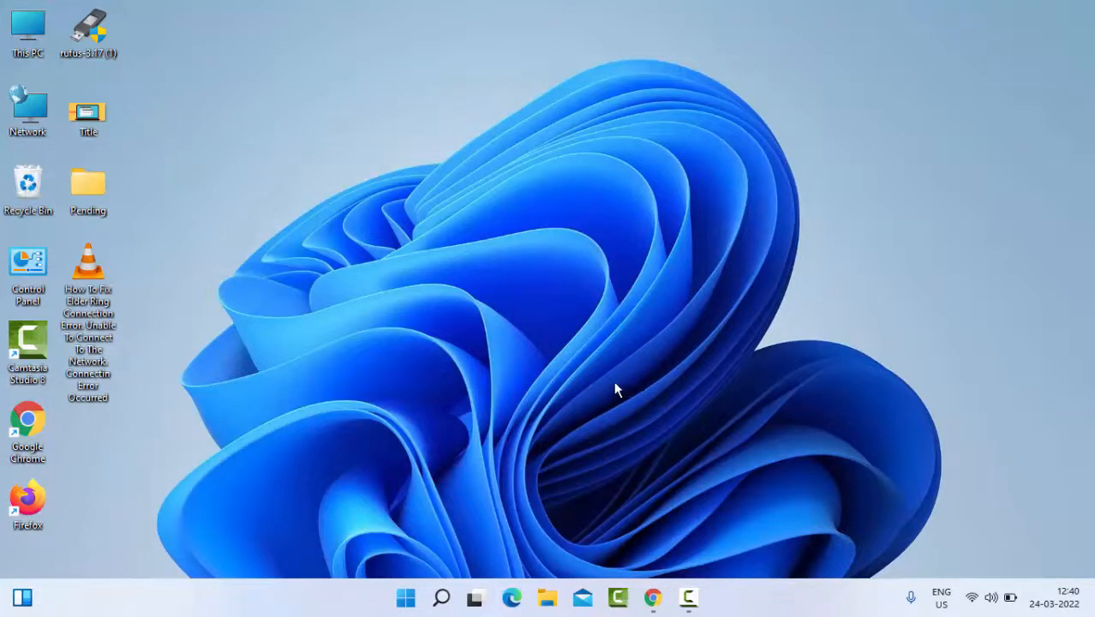
pyautogui.moveTo(624, 388)
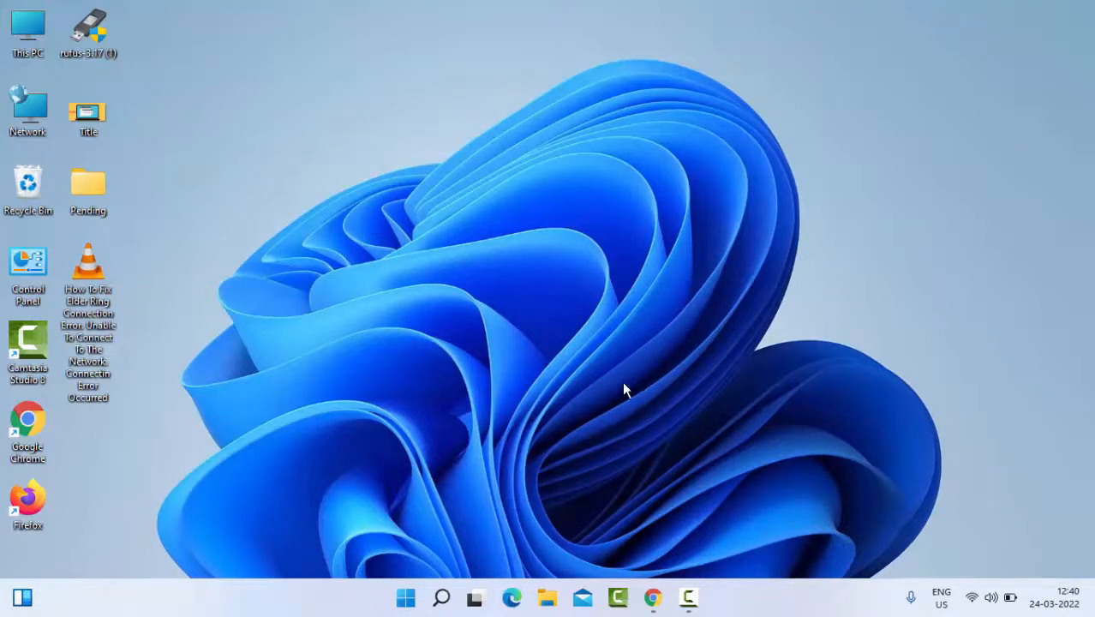